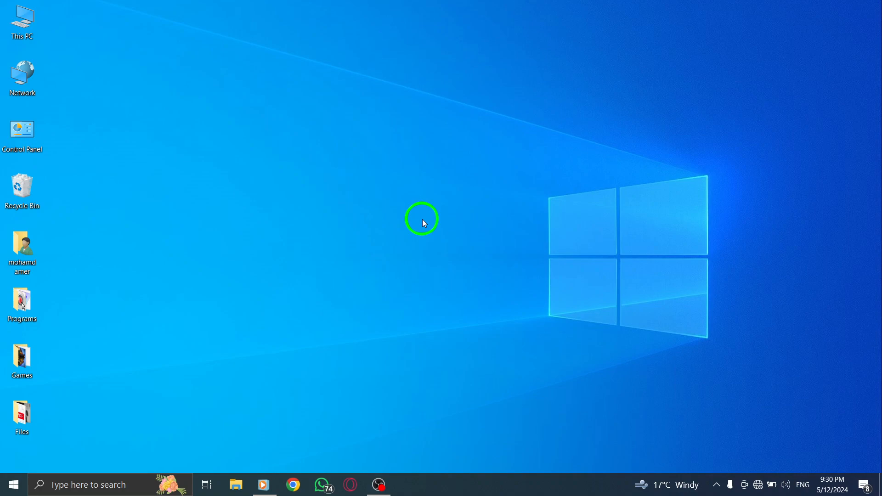
Open the Windows Start search panel from the taskbar
left_click(87, 484)
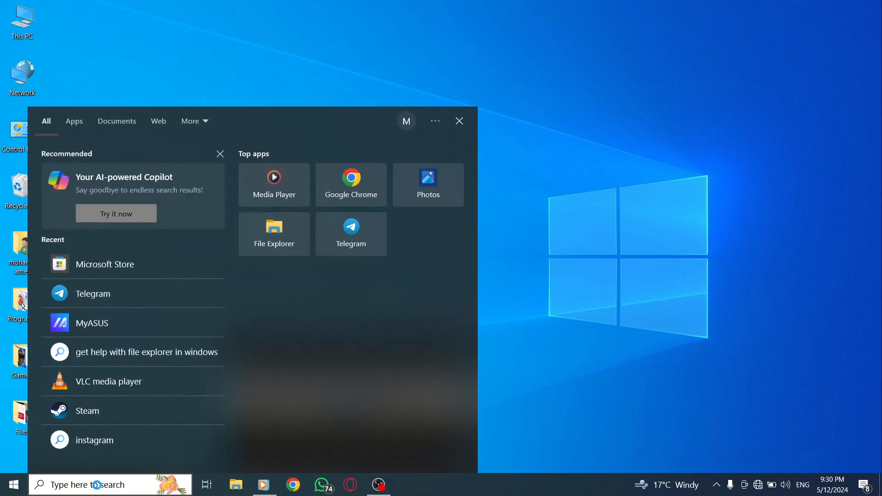
mouse_move(134, 264)
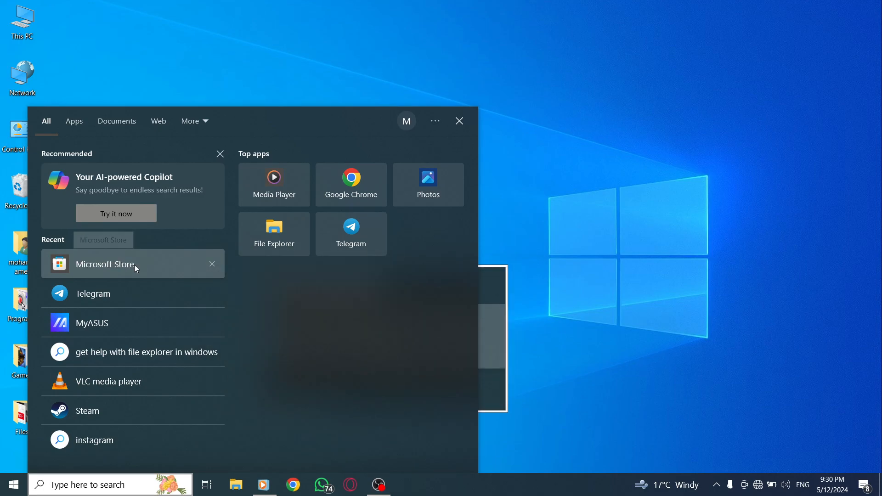
Launch Microsoft Store from Recent items and open its account menu
left_click(105, 264)
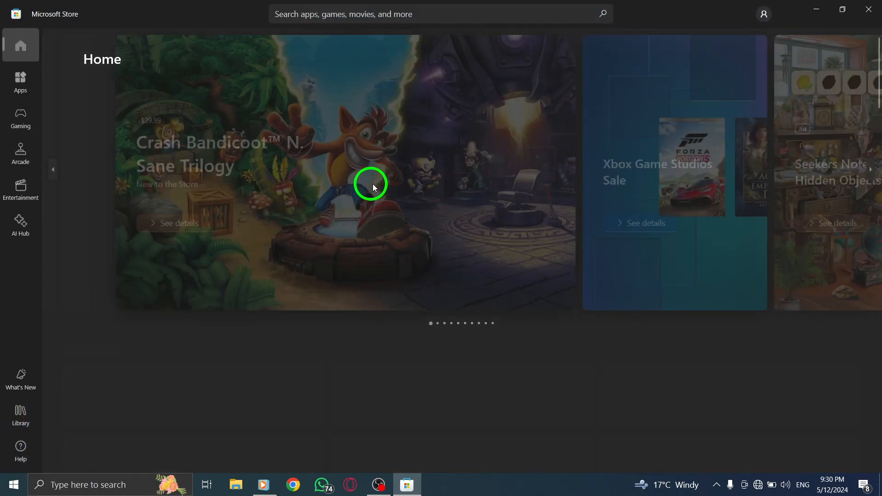
left_click(763, 14)
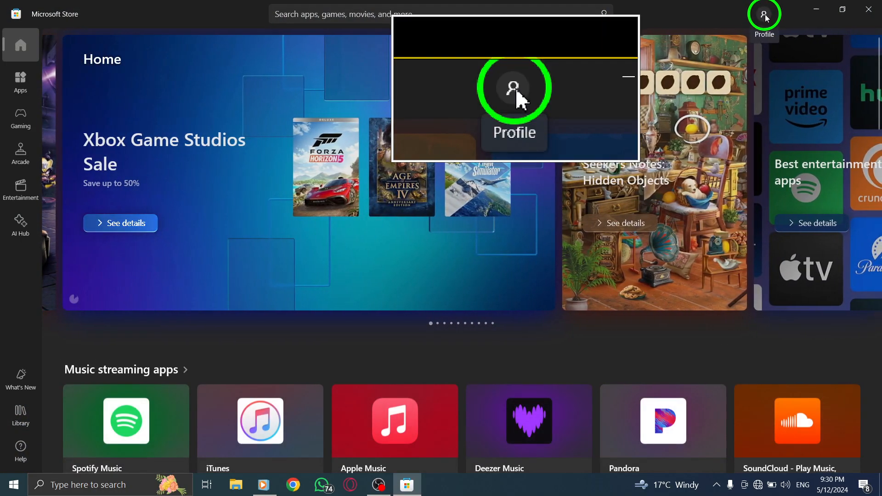
left_click(763, 14)
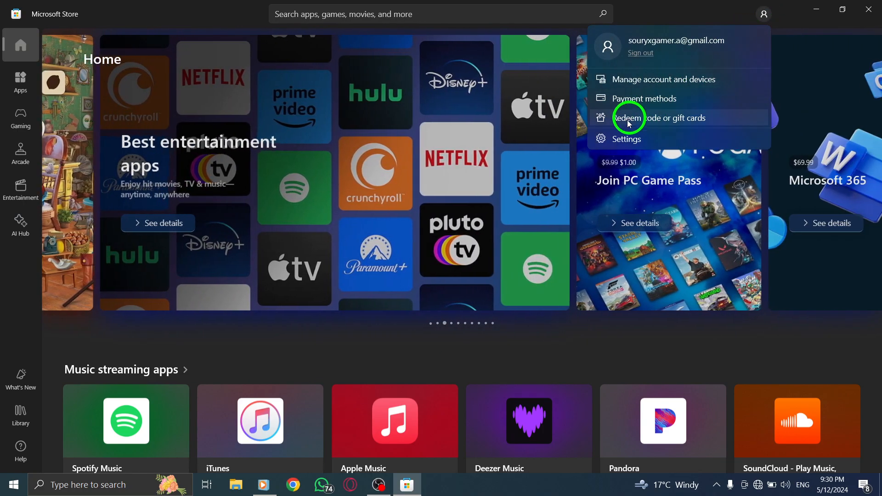
View the Settings page with App updates On, then close Microsoft Store
left_click(625, 139)
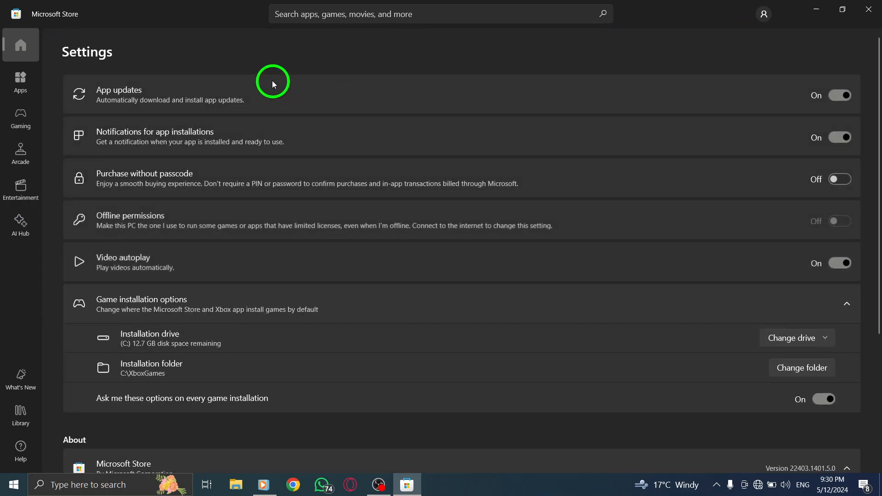
mouse_move(252, 60)
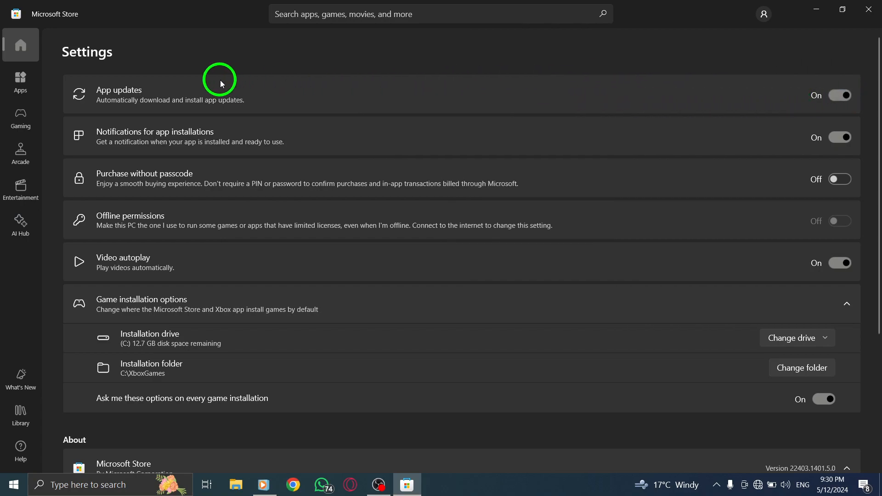
mouse_move(553, 109)
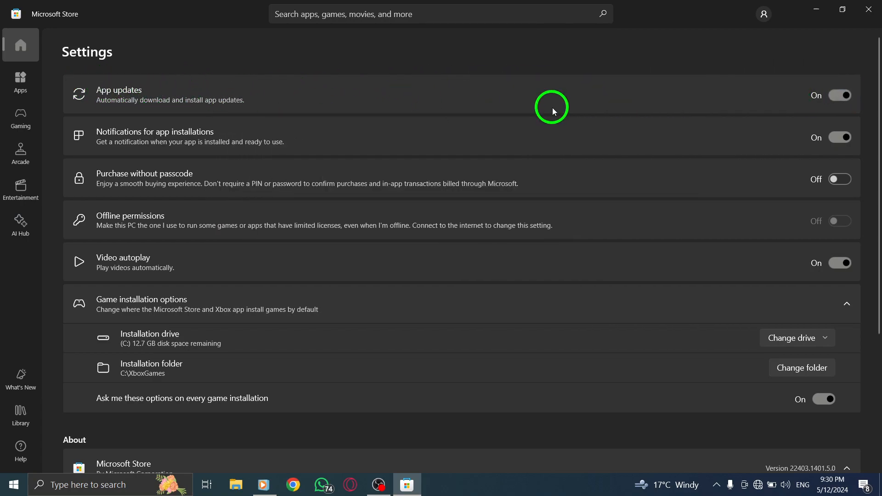
mouse_move(580, 105)
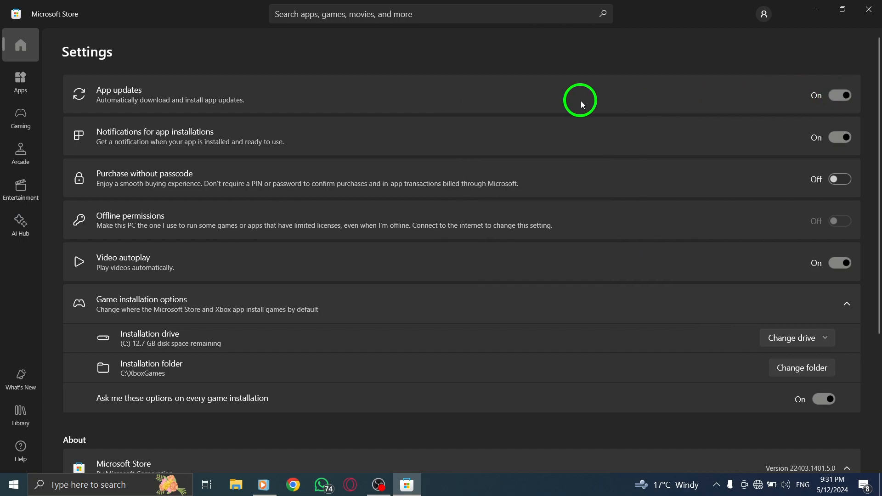
mouse_move(355, 102)
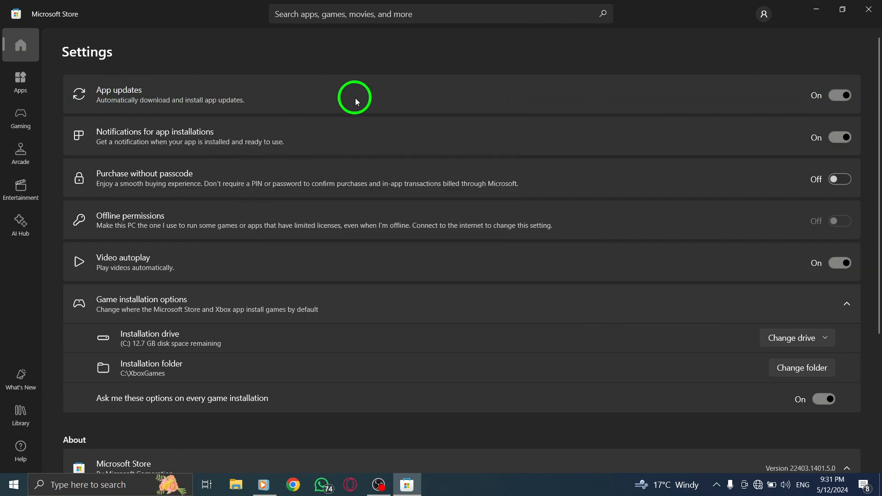
left_click(868, 9)
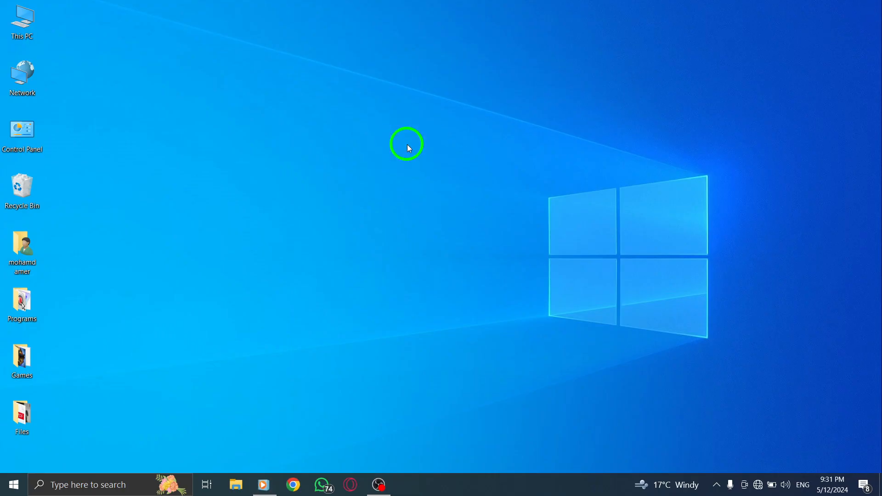